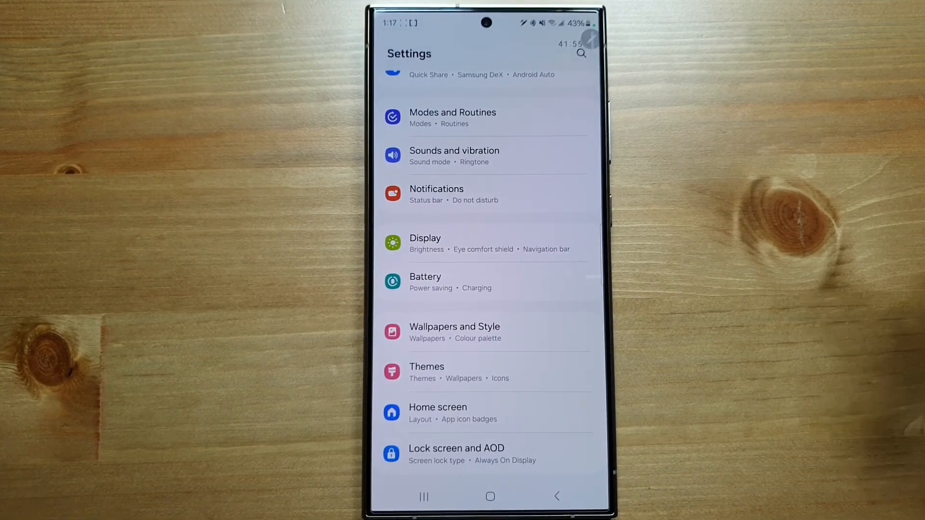
Go through Wallpapers and Style and Change wallpapers to the Creative wallpaper category
click(454, 331)
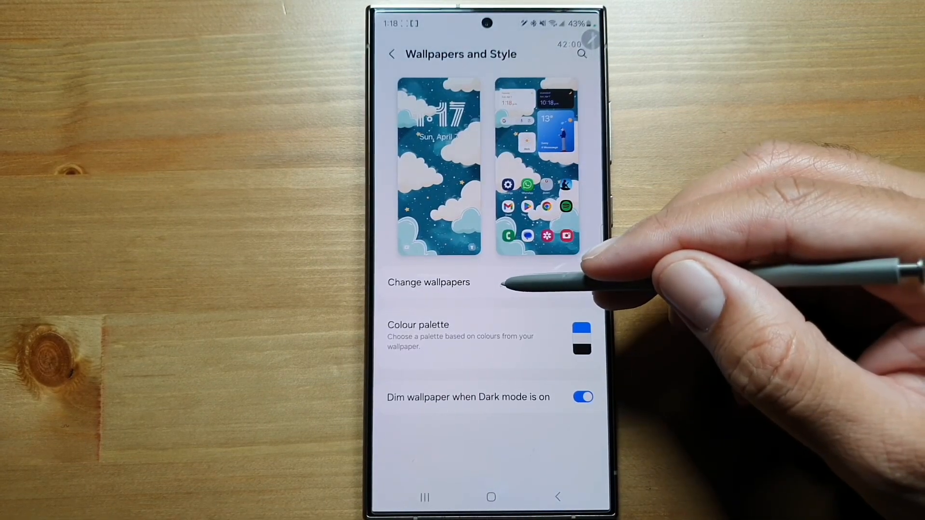
click(428, 282)
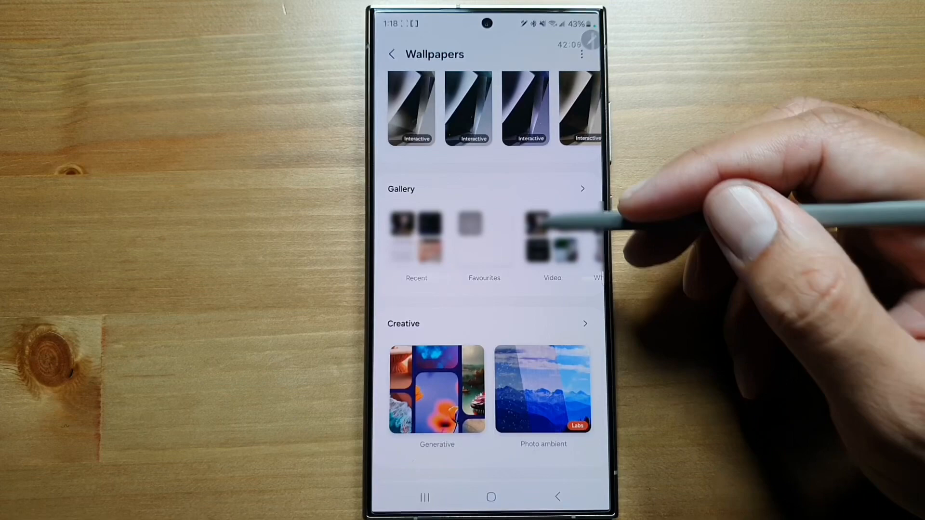
click(583, 323)
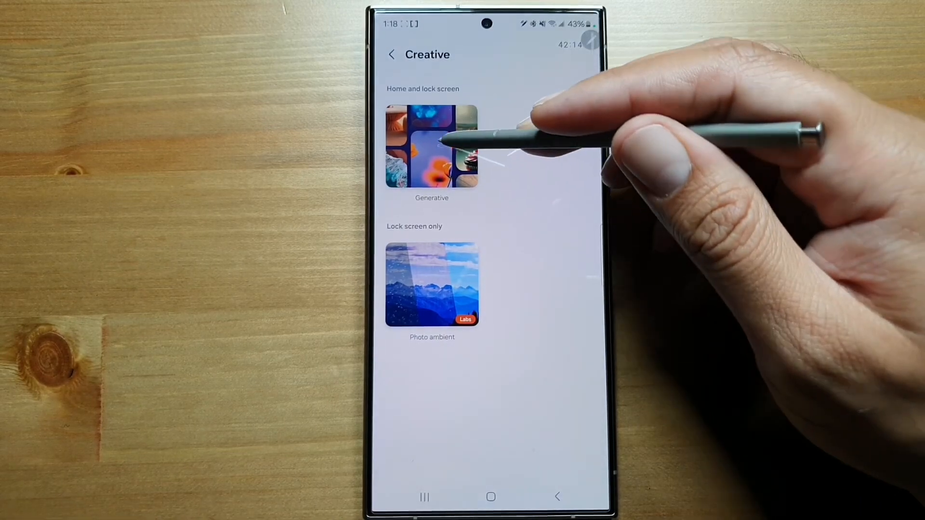
Start a Generative wallpaper showing the Night prompt 'Abstract cyan mountain with clouds'
click(431, 146)
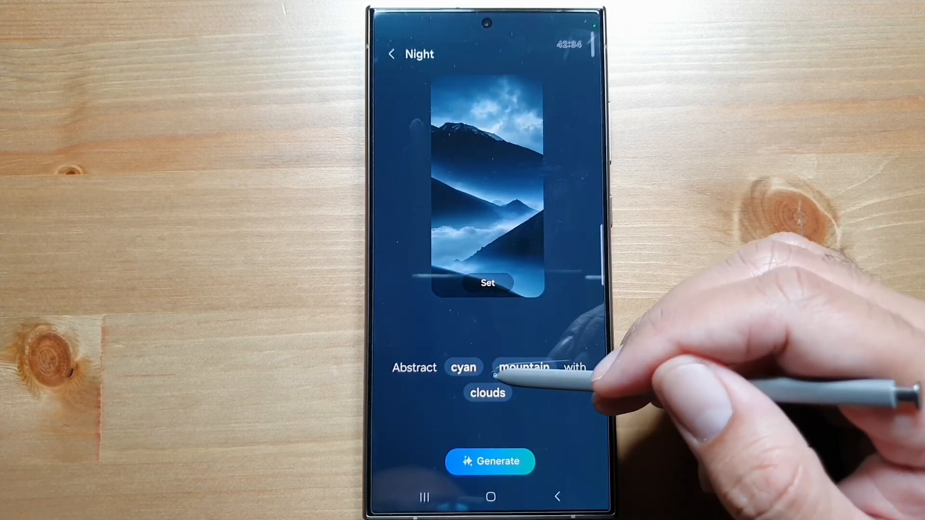
Swap cyan for white, mountain for sand dunes, clouds for ice, then generate
click(463, 367)
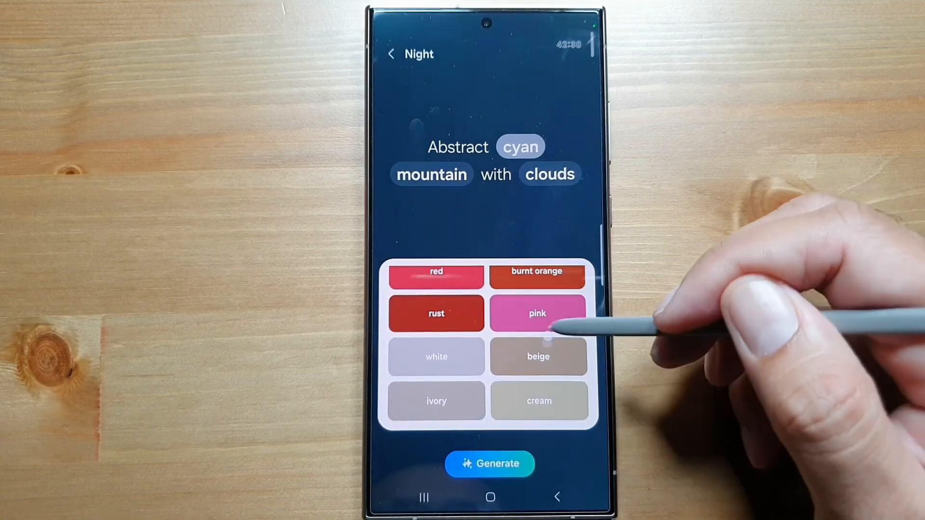
click(436, 358)
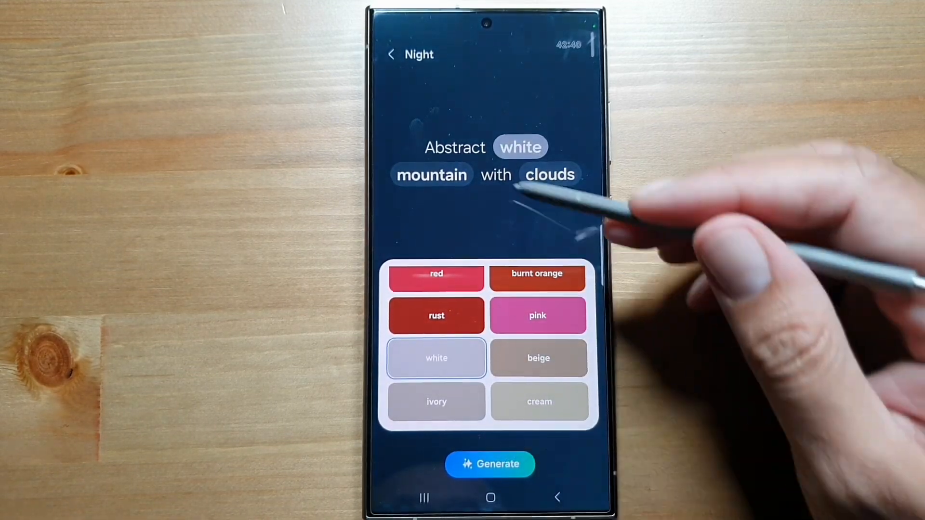
click(431, 175)
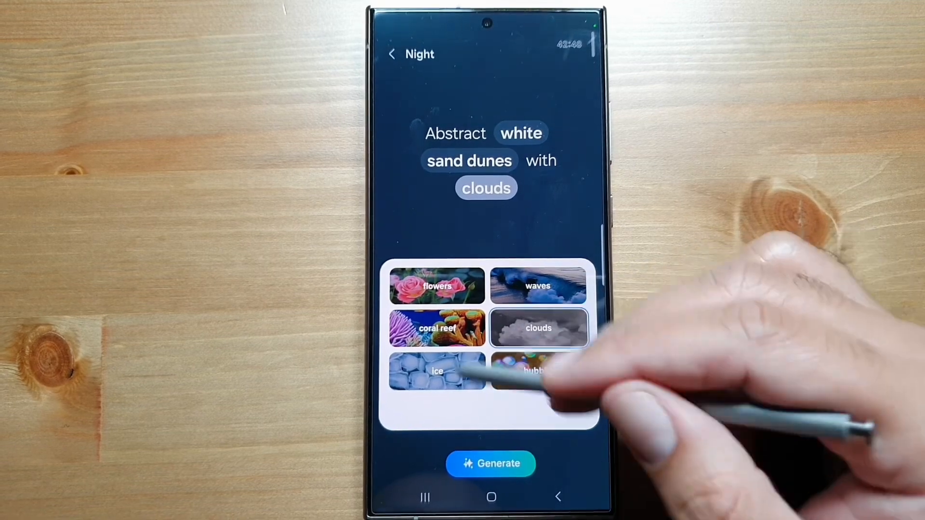
click(436, 371)
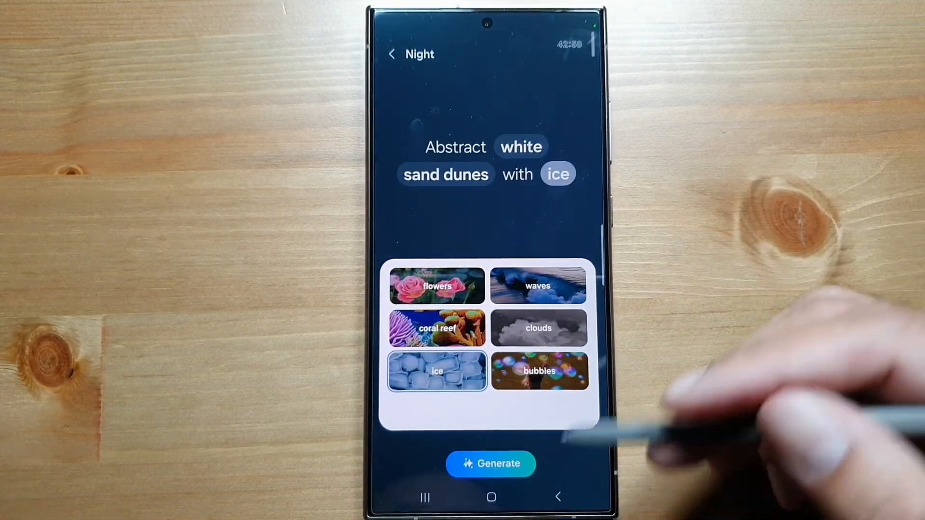
click(490, 463)
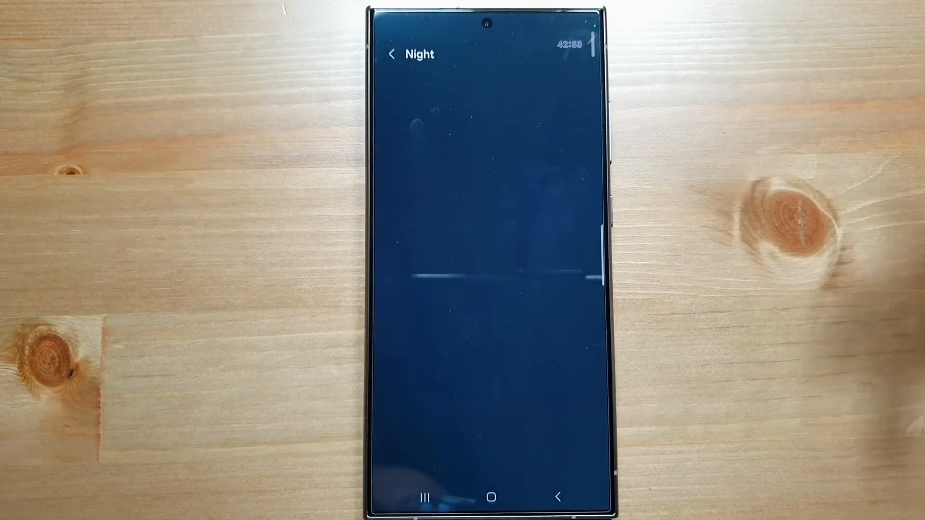